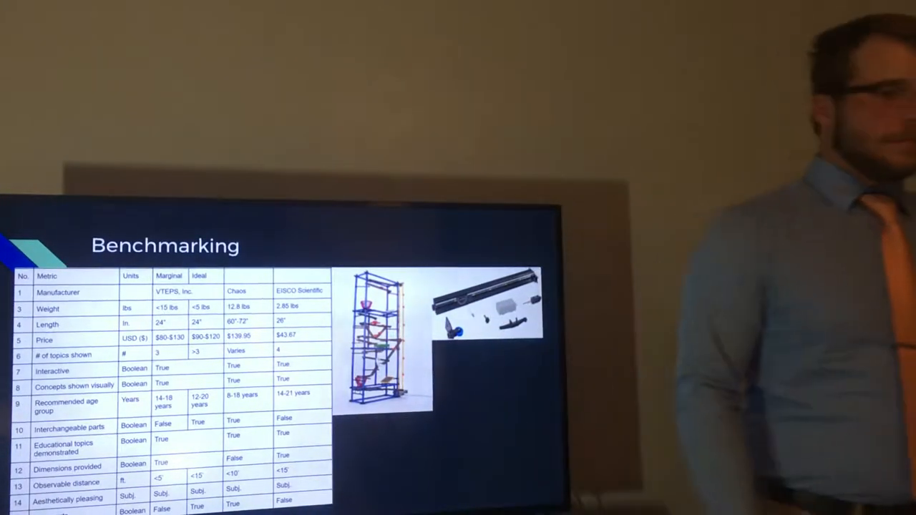
{"action": "key", "text": "right"}
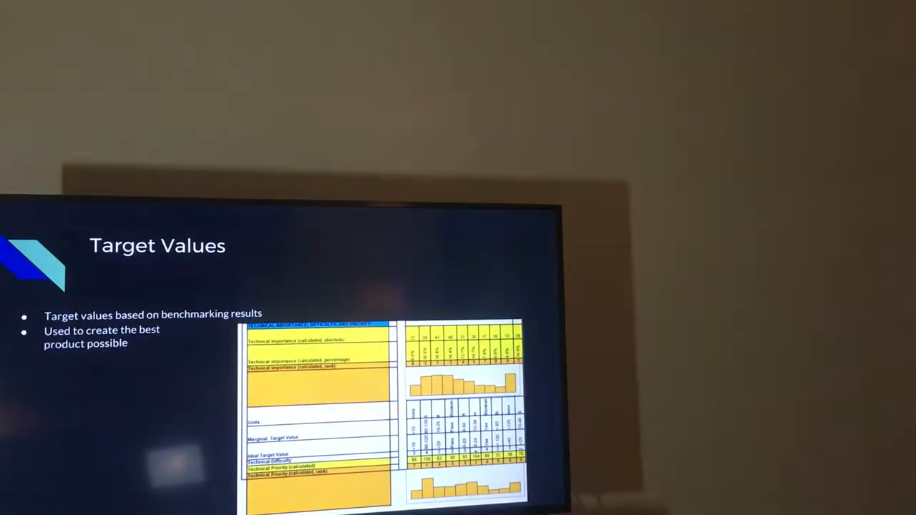